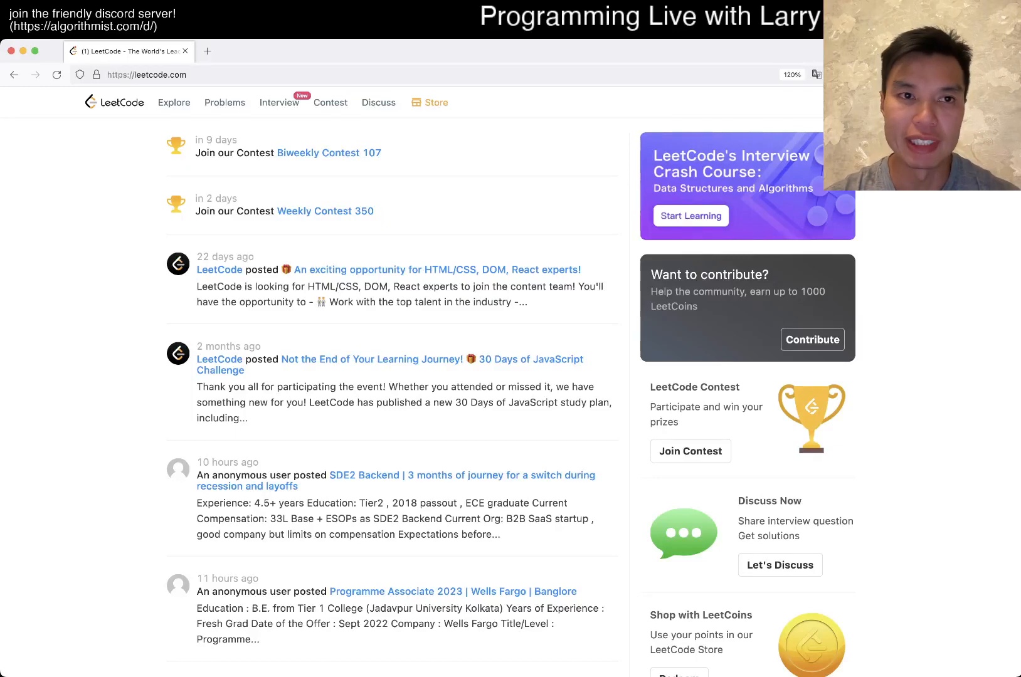
Go to the Problems list and close the Premium subscription page.
left_click(224, 102)
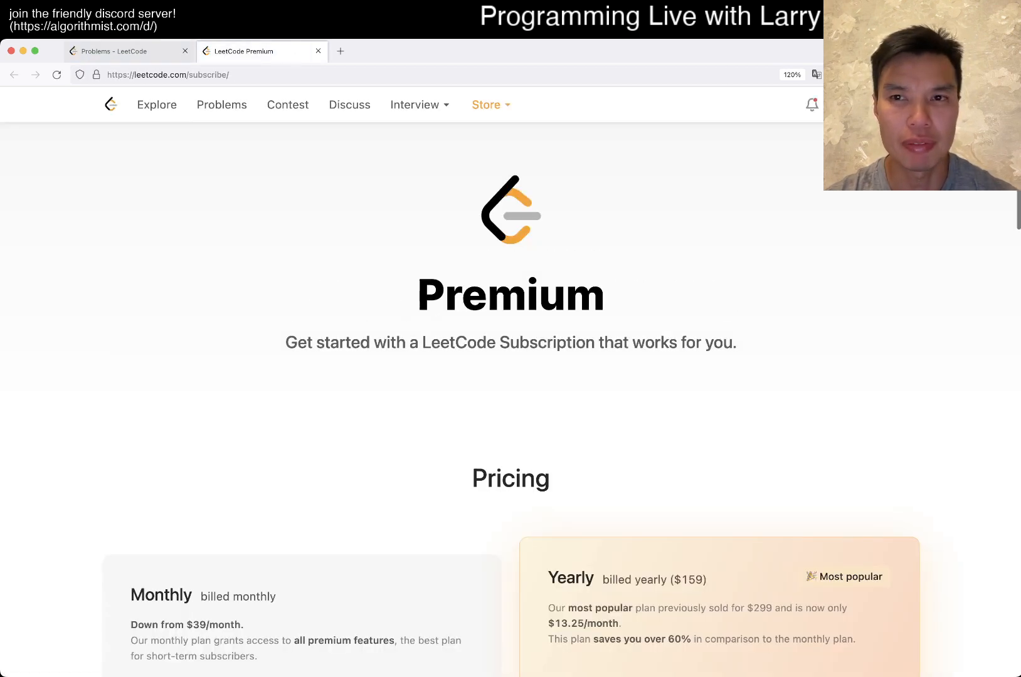
left_click(318, 51)
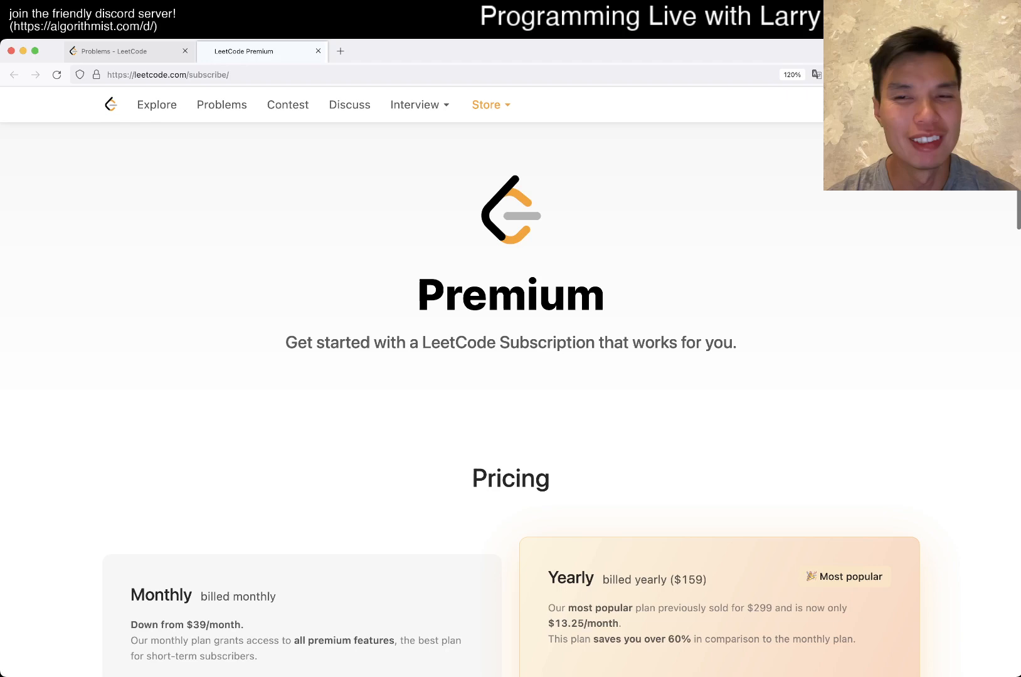
left_click(318, 51)
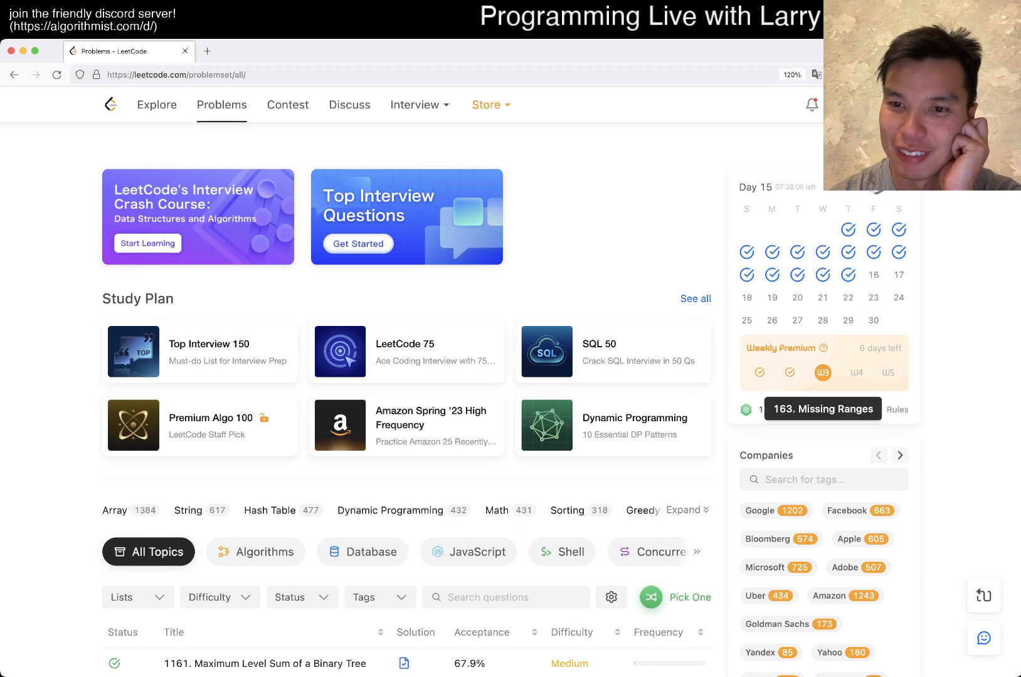
Open problem 163, Missing Ranges, and scroll through its description and constraints.
left_click(822, 408)
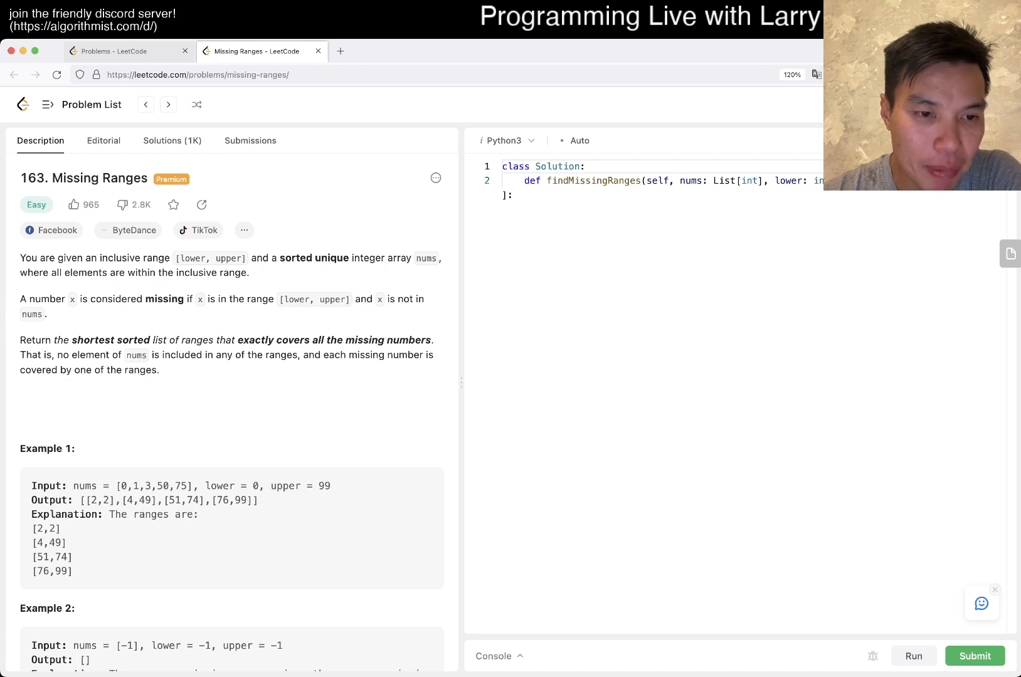
scroll("down", 3)
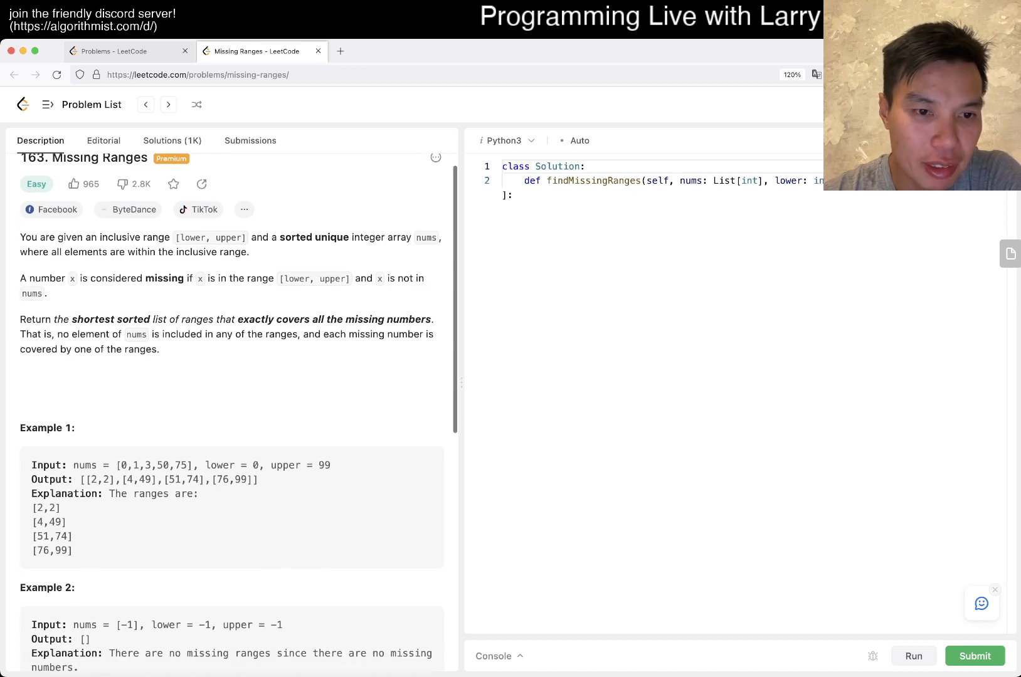
scroll("down", 3)
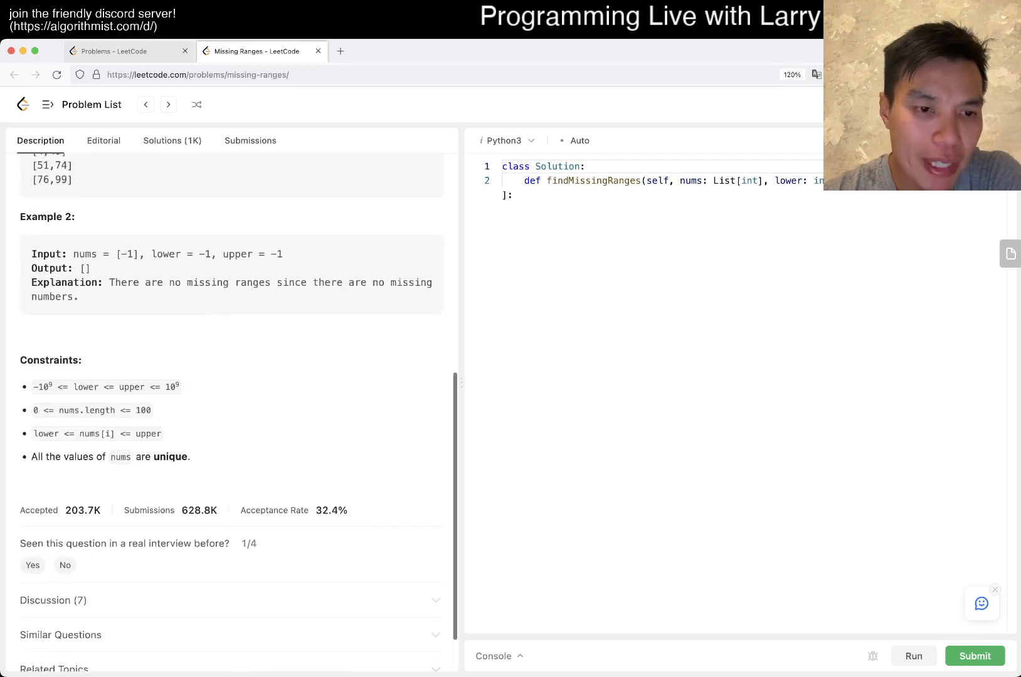
scroll("up", 3)
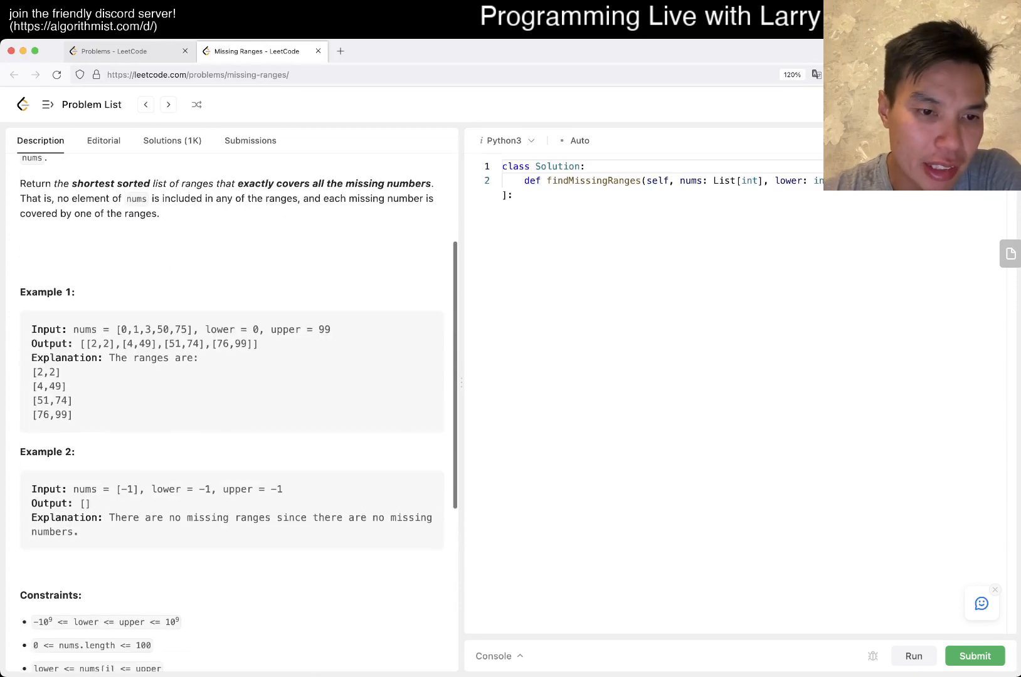
scroll("up", 3)
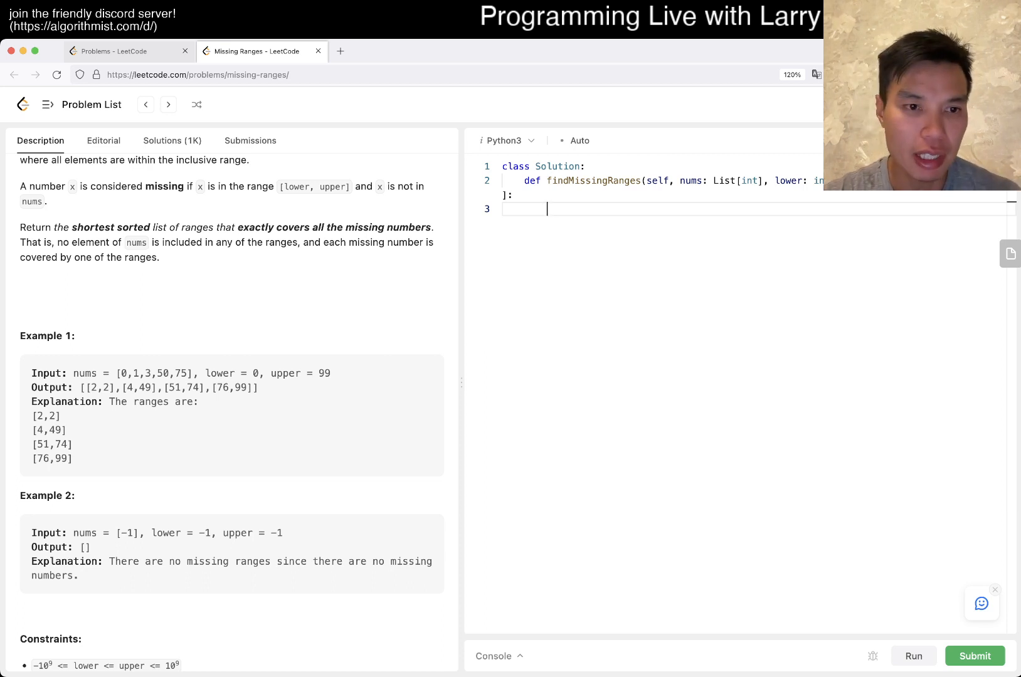
Write 'for x in nums' and pad nums as [lower - 1] + nums + [upper + 1].
type("for x in")
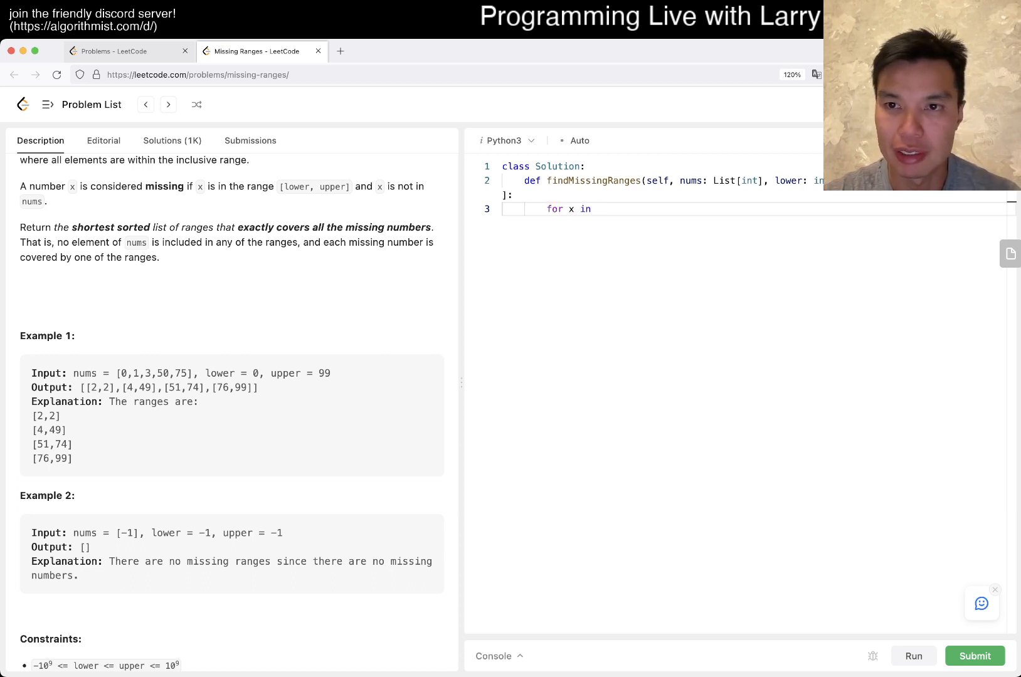
type("nums:")
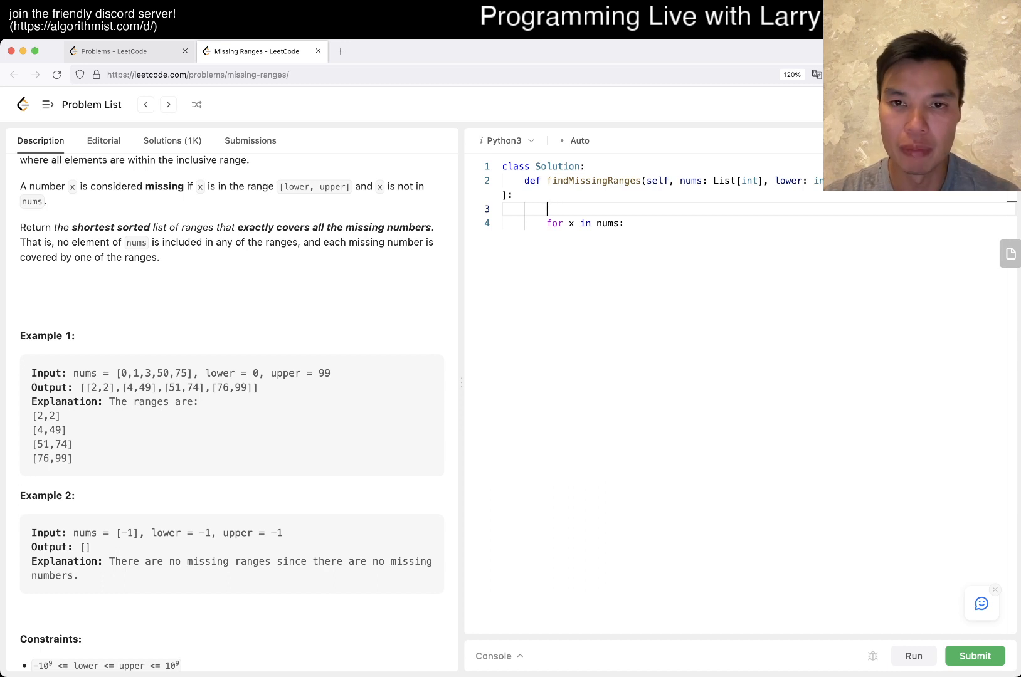
type("nums =")
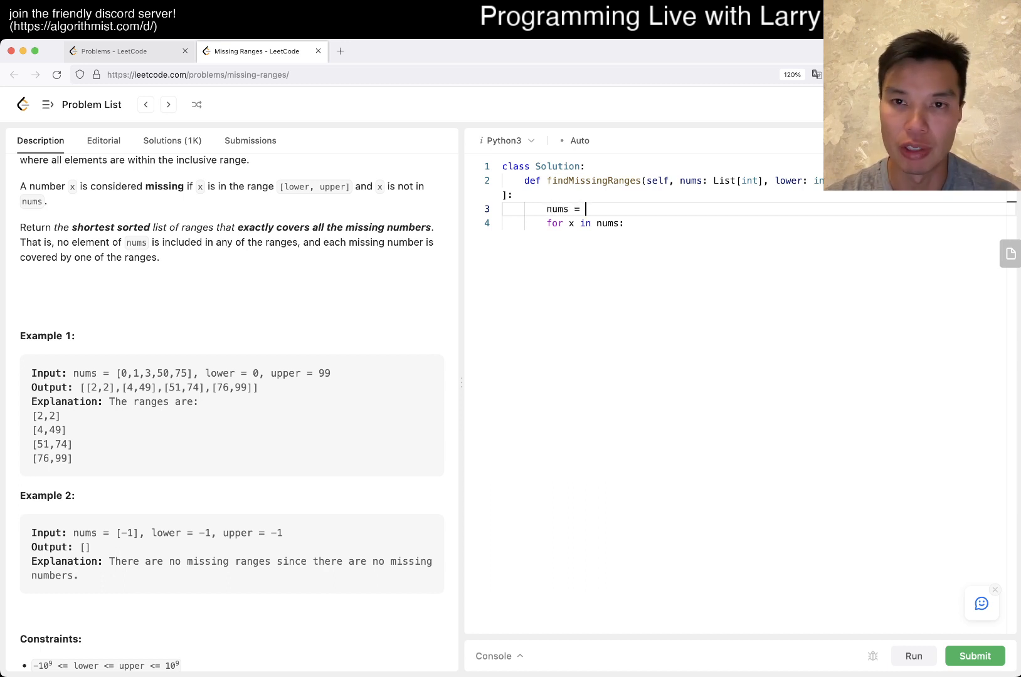
type("[]")
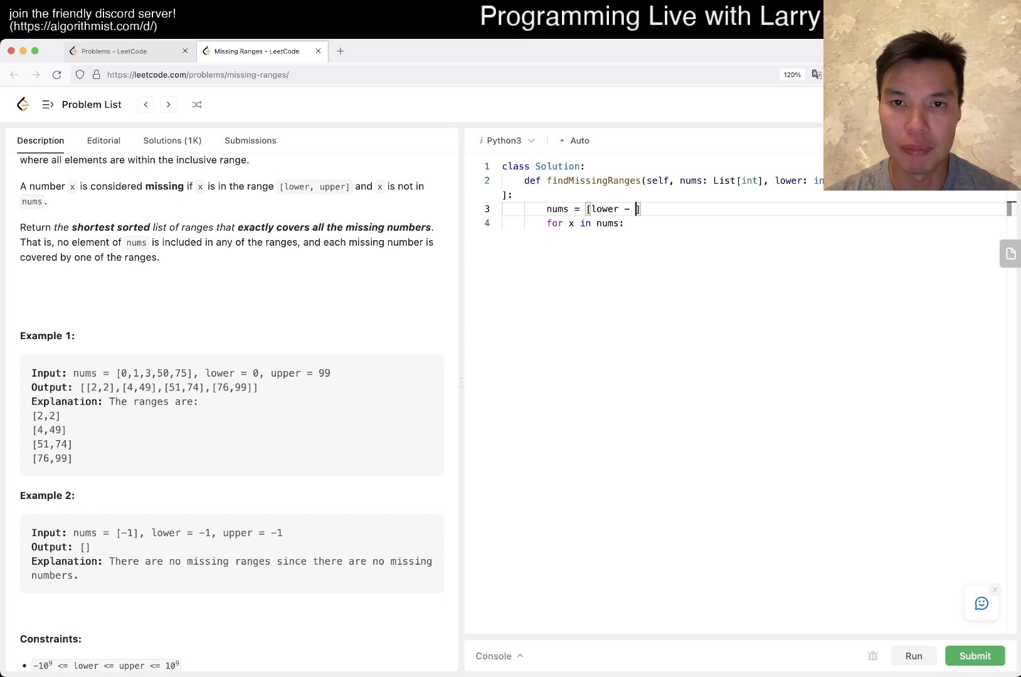
type("1")
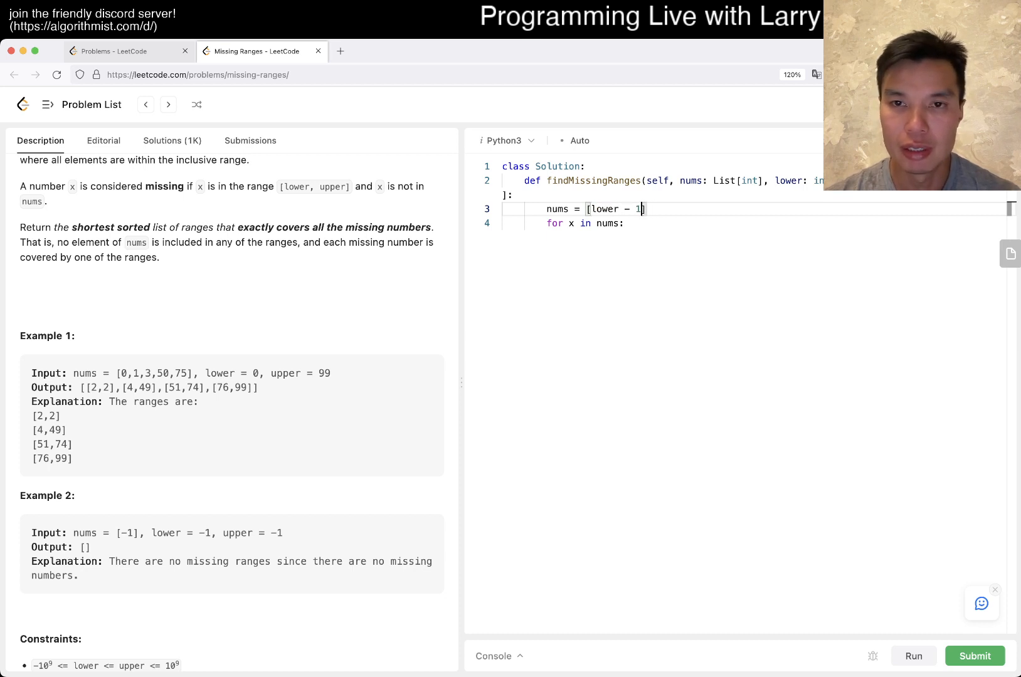
type("] + nums")
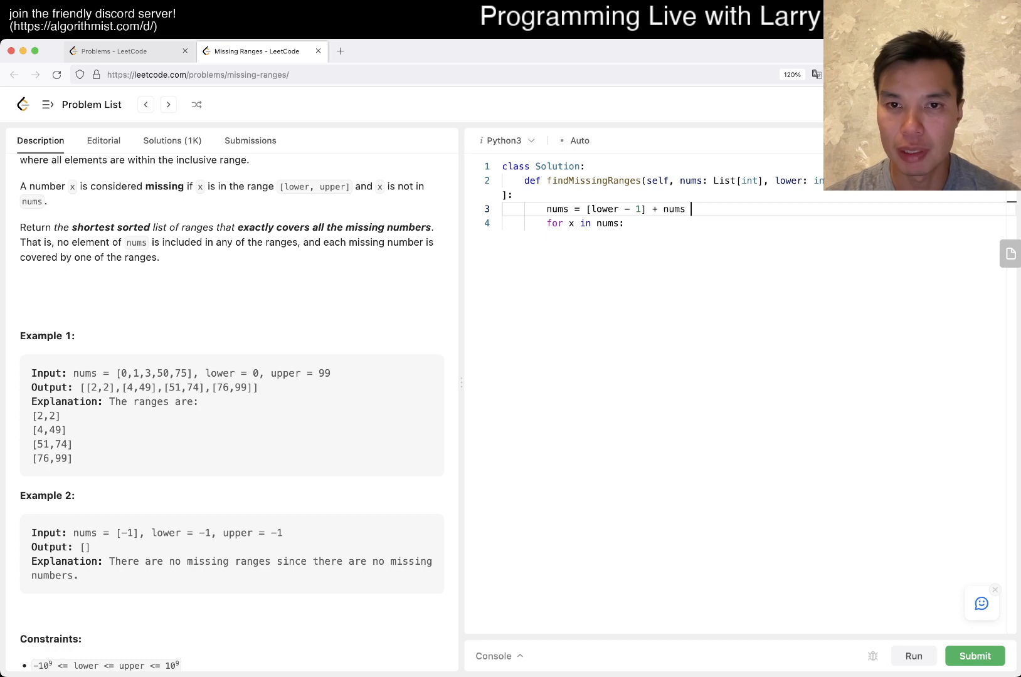
type("+ []")
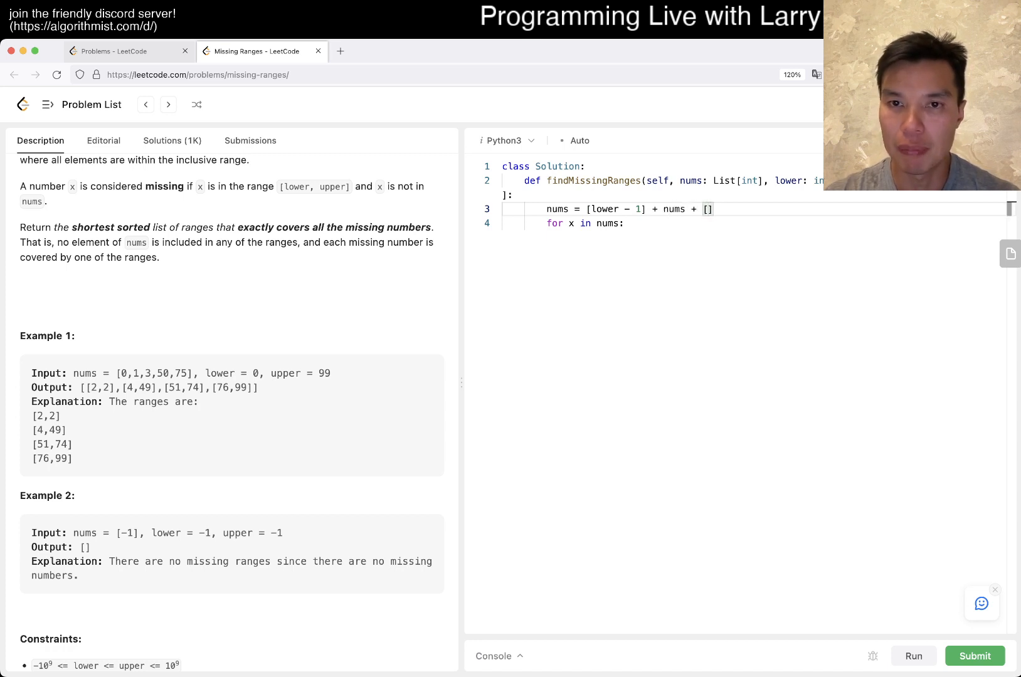
type("upper + 1")
type("if")
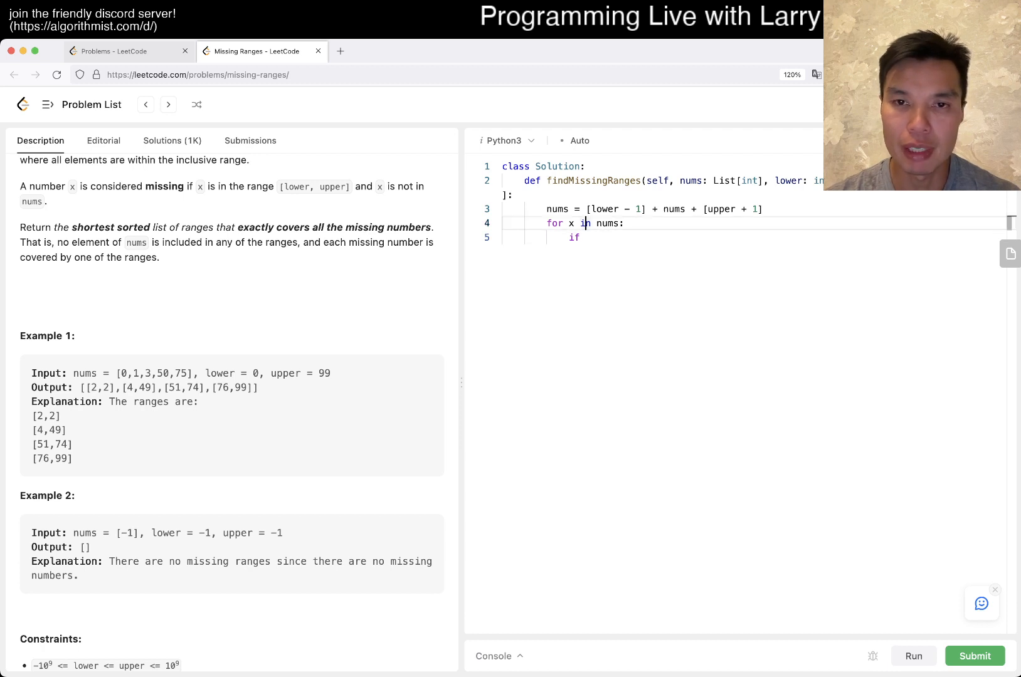
Loop over zip(nums, nums[1:]) and check whether current != prev + 1.
type("zip()")
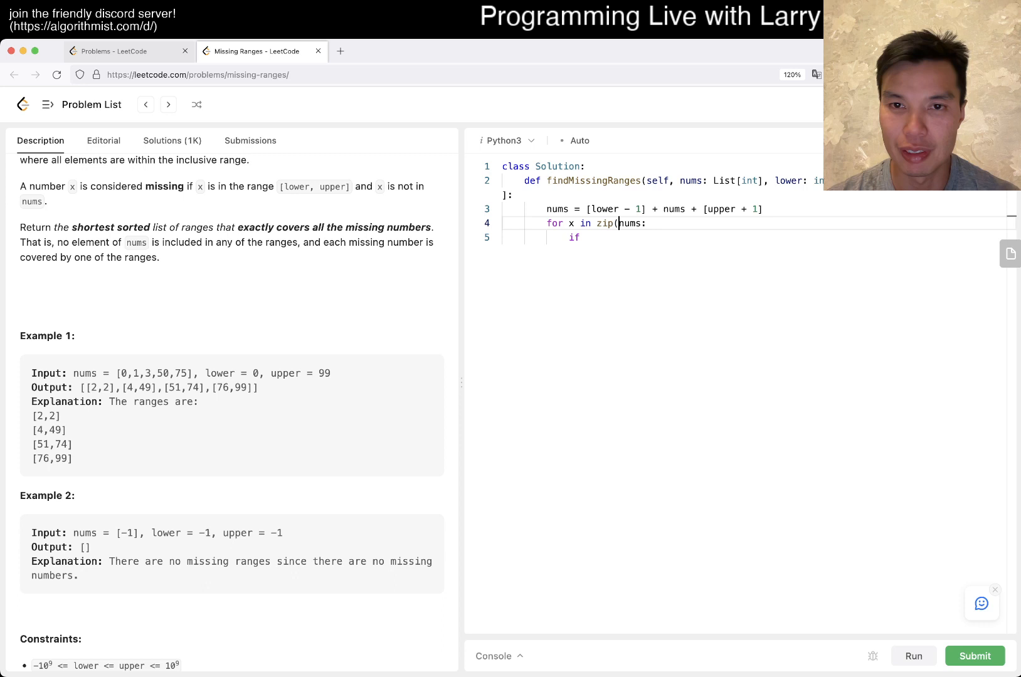
type(", nums[1:]:")
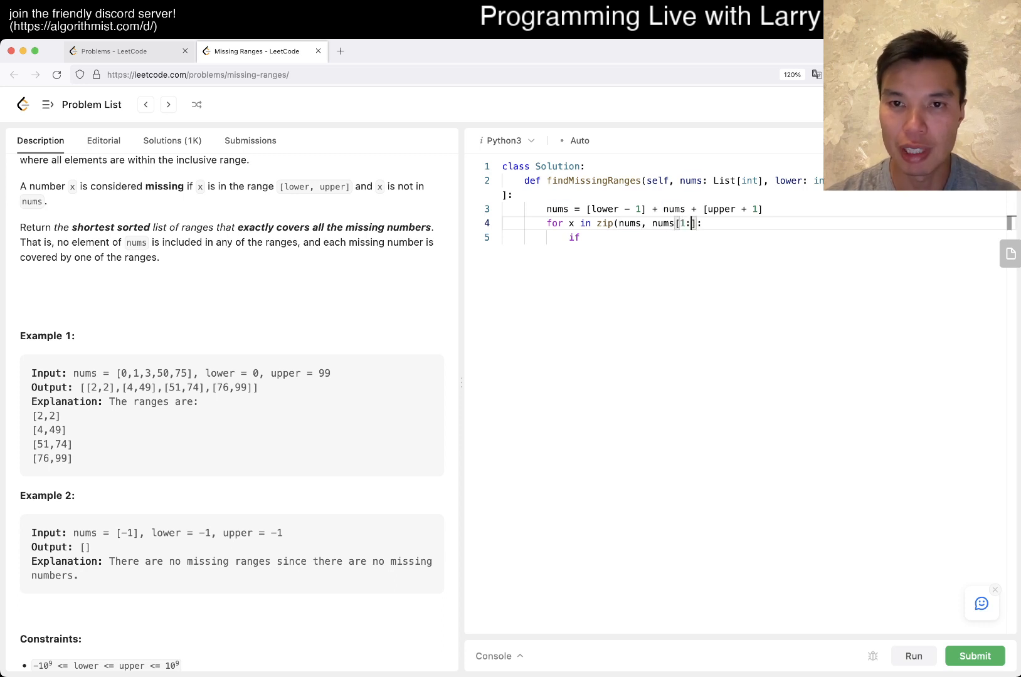
key("Backspace")
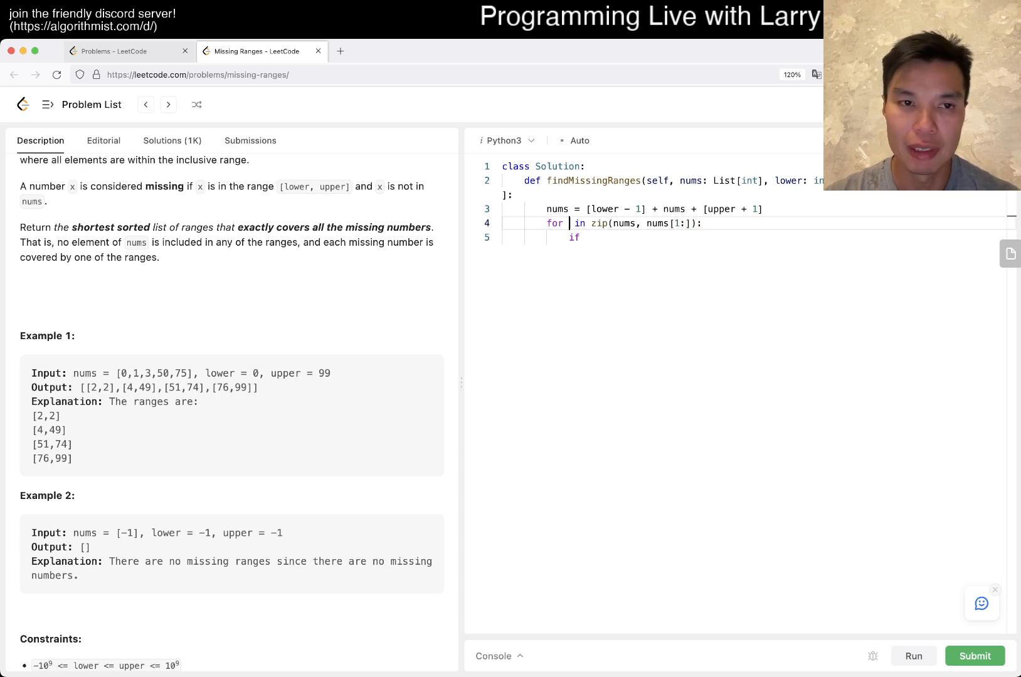
type("prev, c")
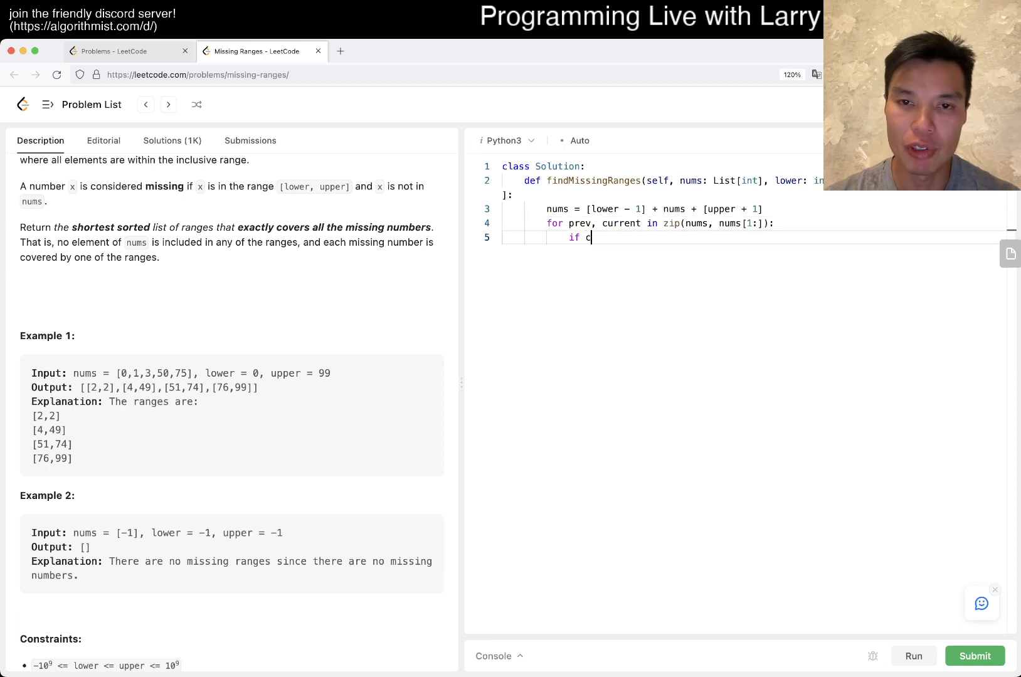
type("urrent != prev + 1")
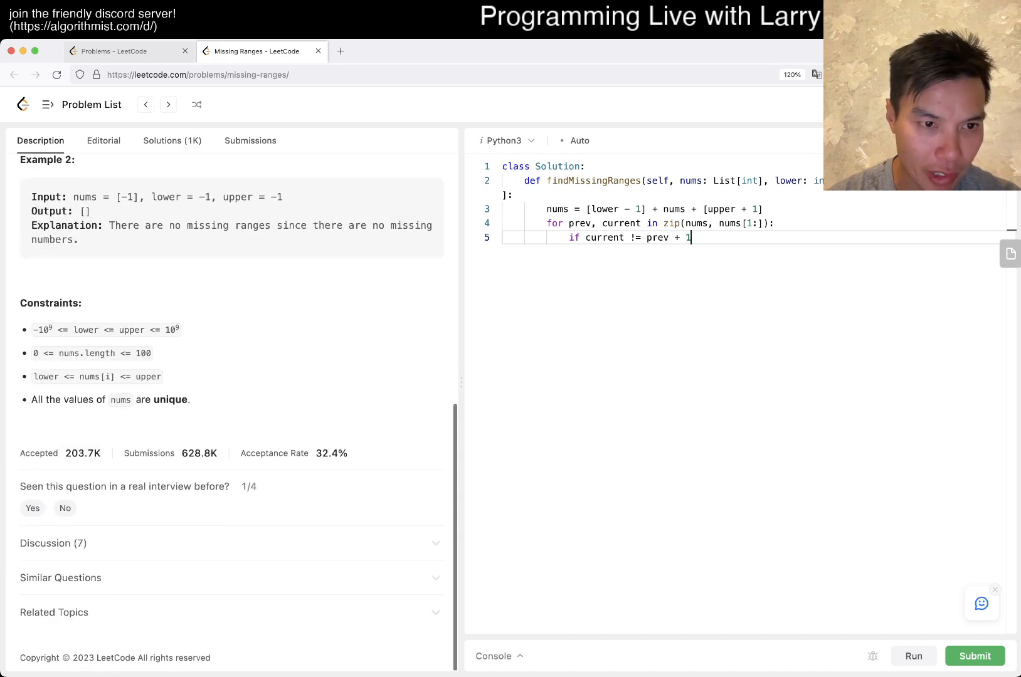
Initialize ans = [], append [prev + 1, current - 1] for each gap, and return ans.
scroll("up", 3)
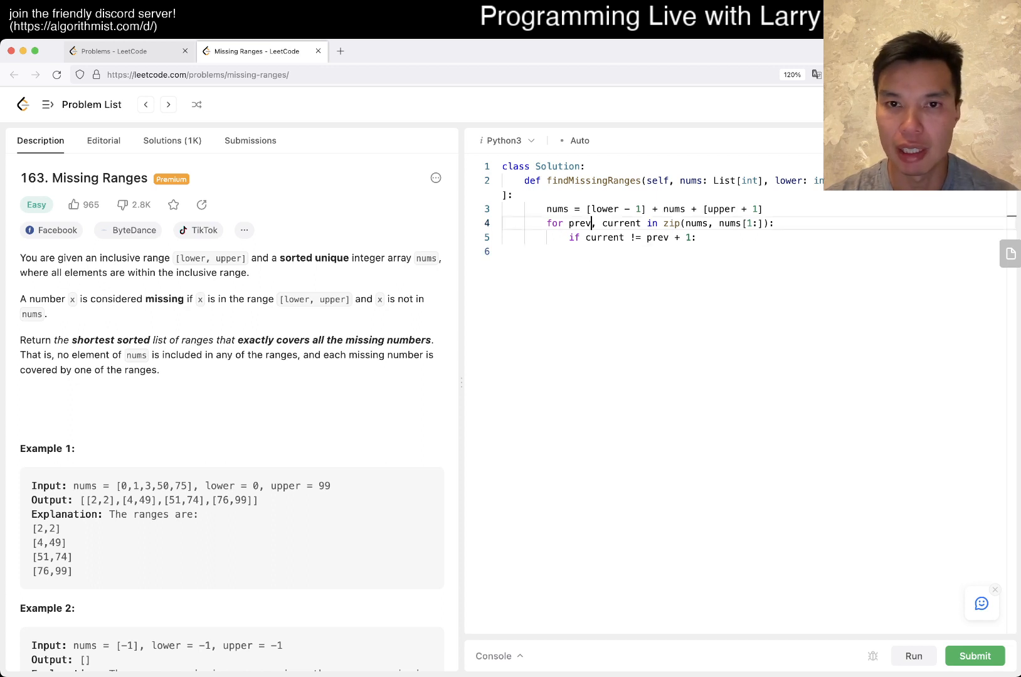
type("ans = []")
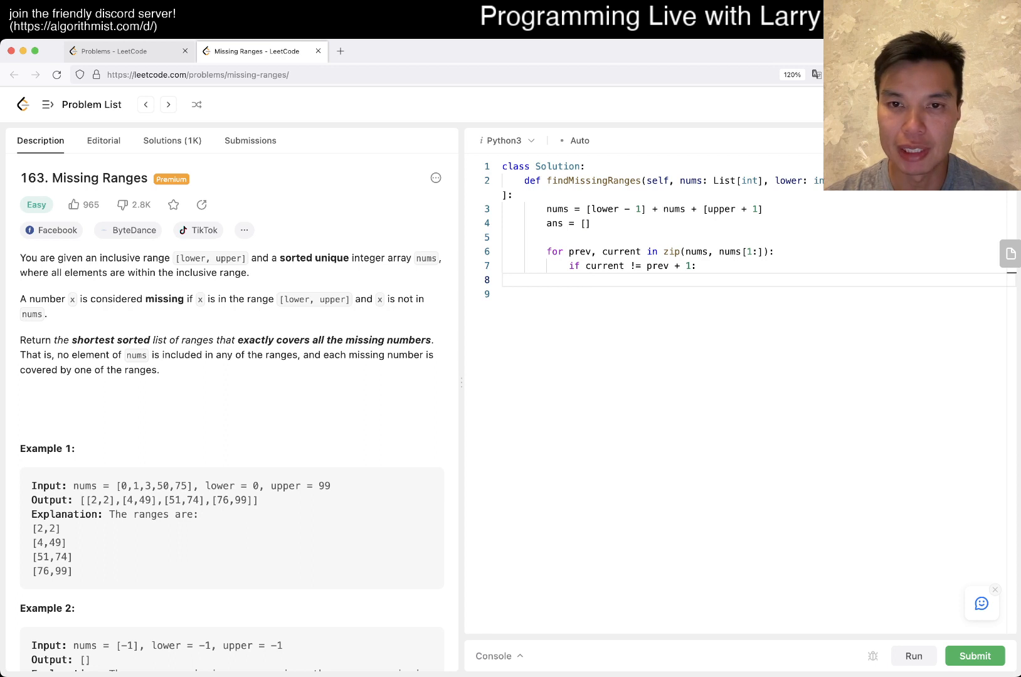
type("ans.append(current")
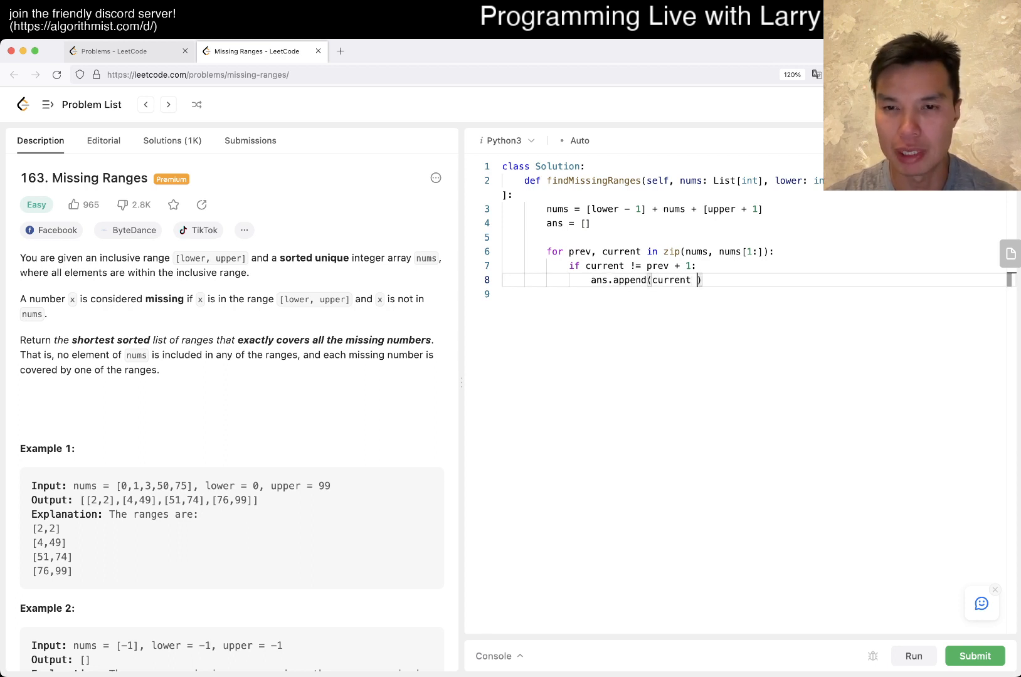
type("+ 1")
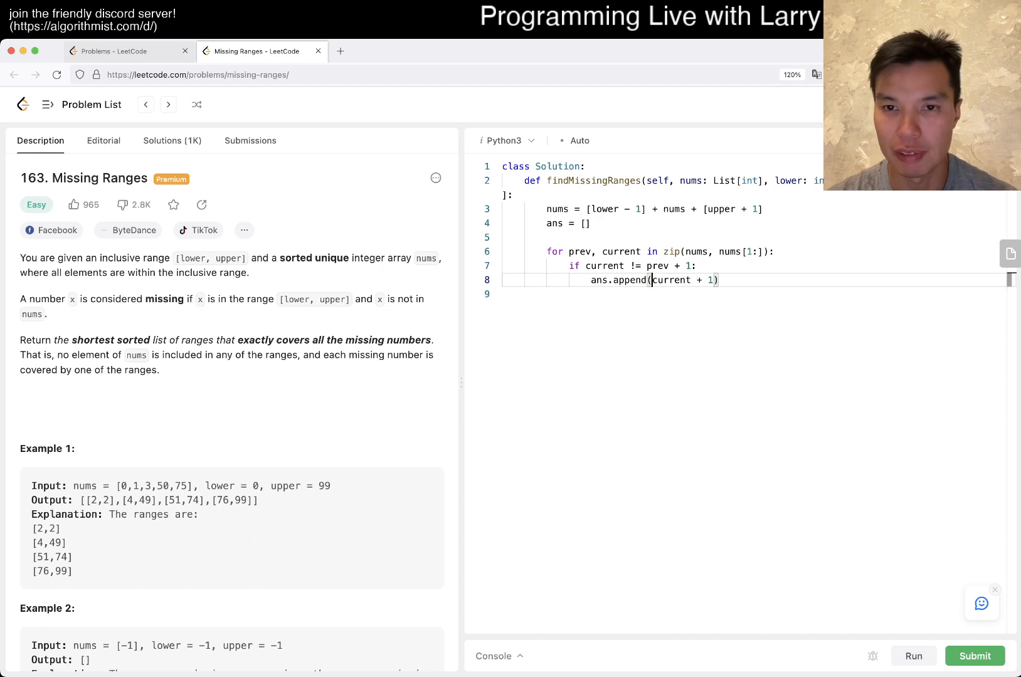
type("[prev + 1,")
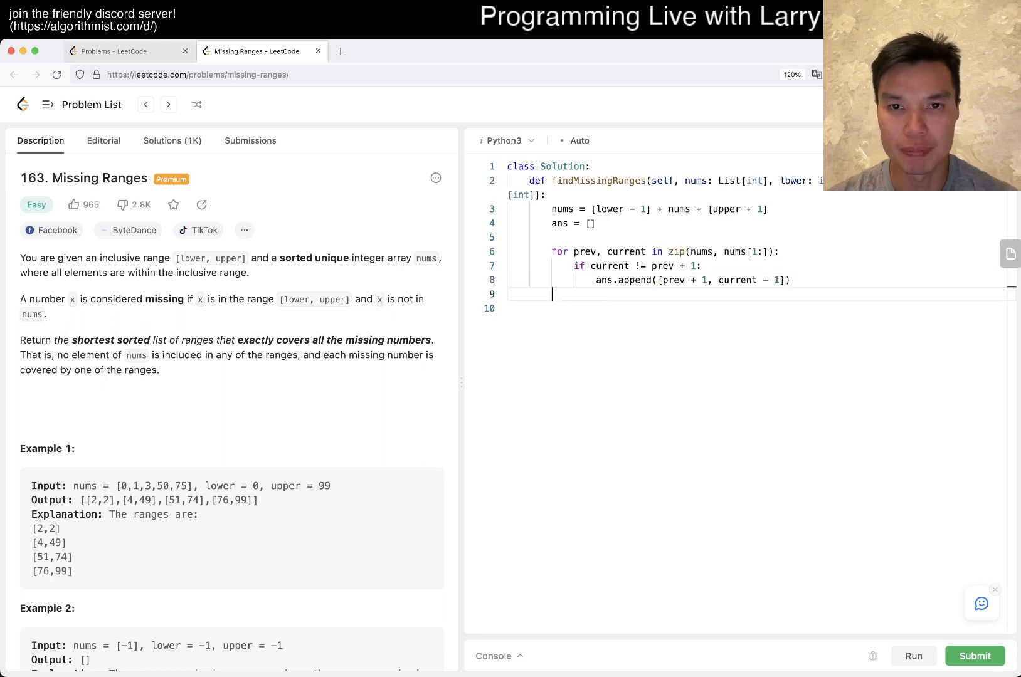
type("return ans")
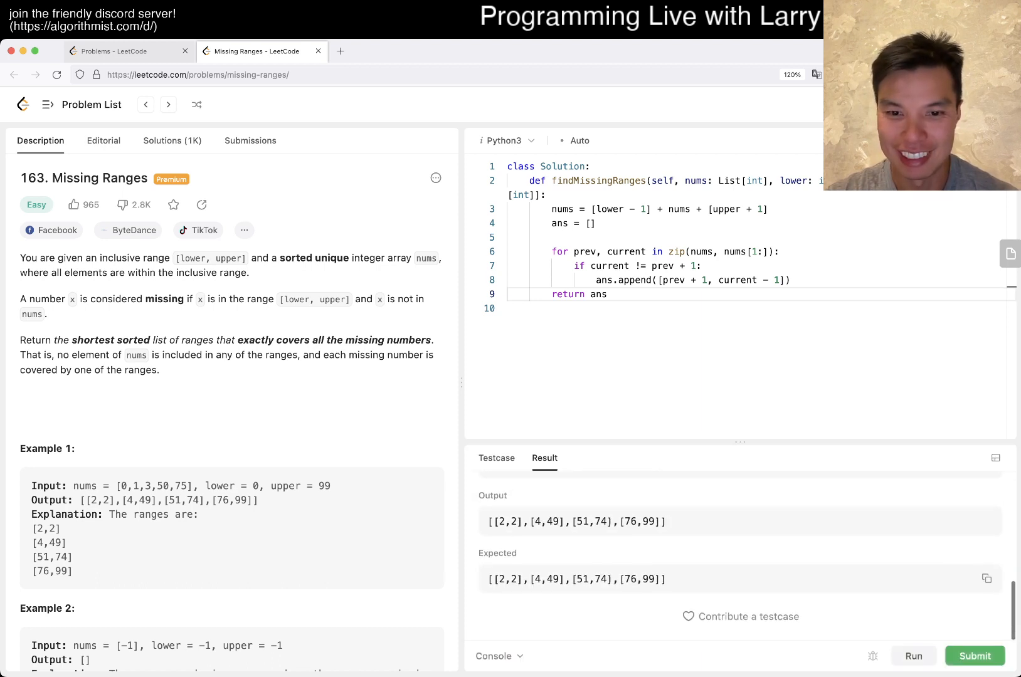
Submit the Missing Ranges solution, dismiss the daily challenge notice, and return to Description.
left_click(974, 656)
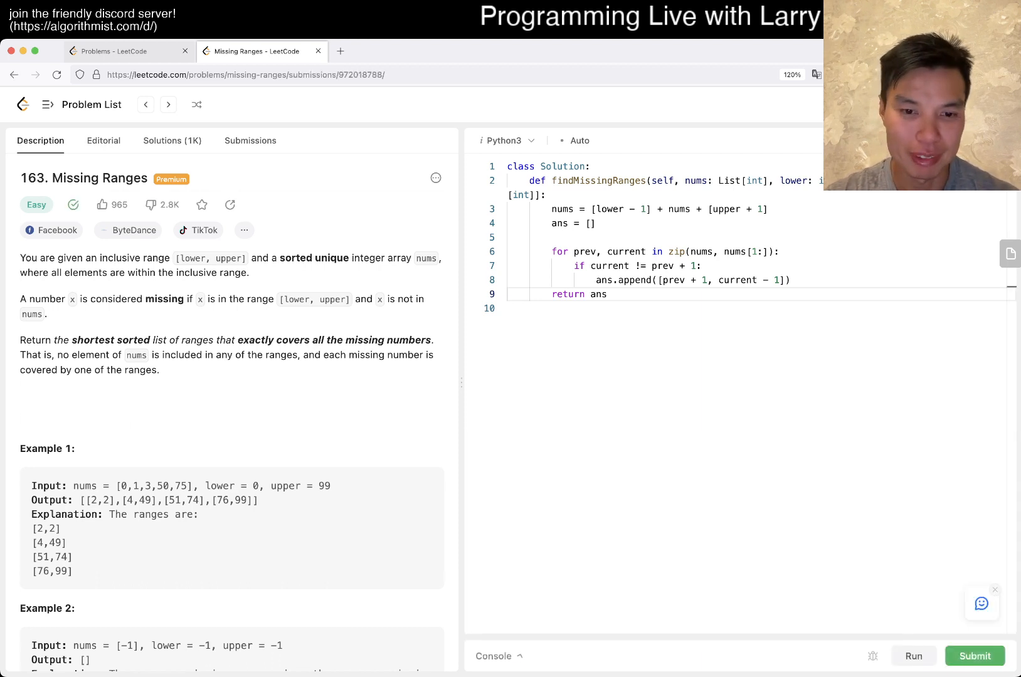
left_click(974, 656)
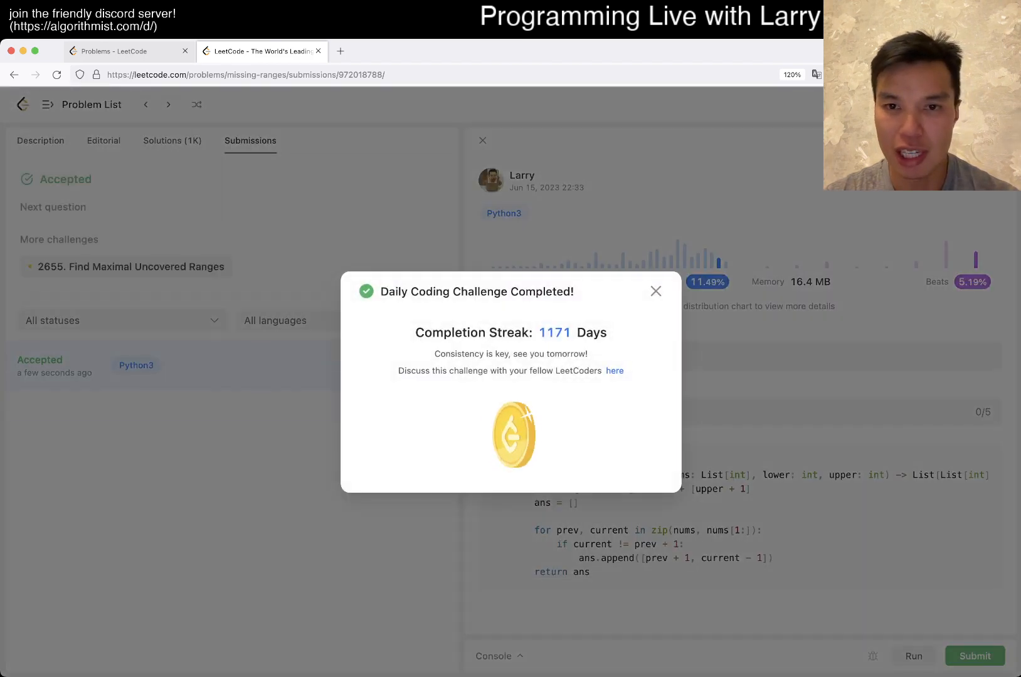
left_click(654, 291)
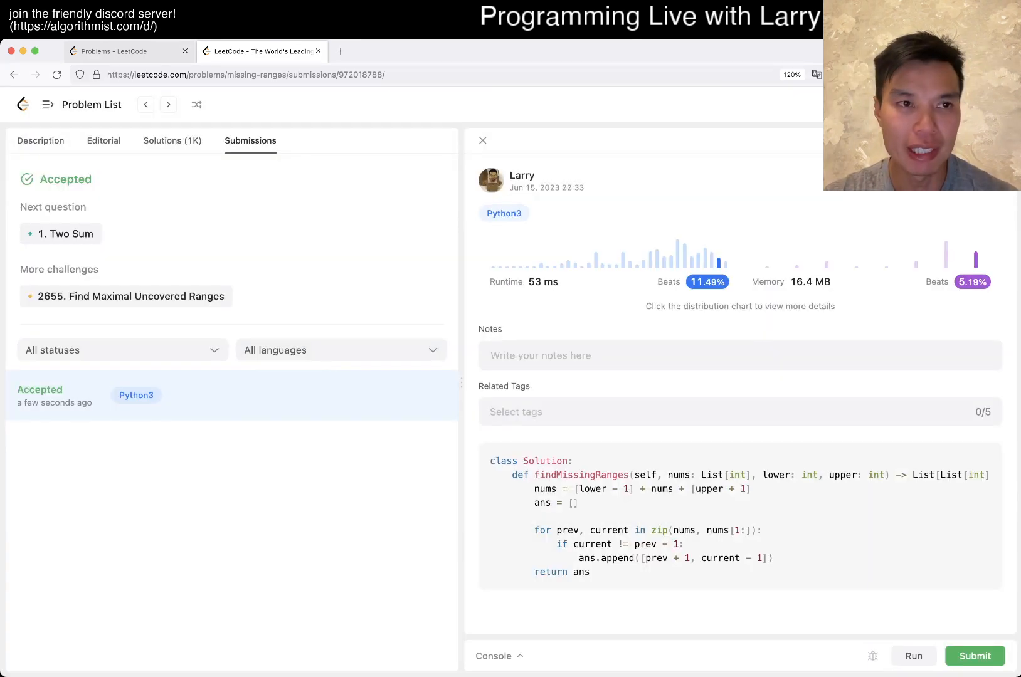
left_click(40, 141)
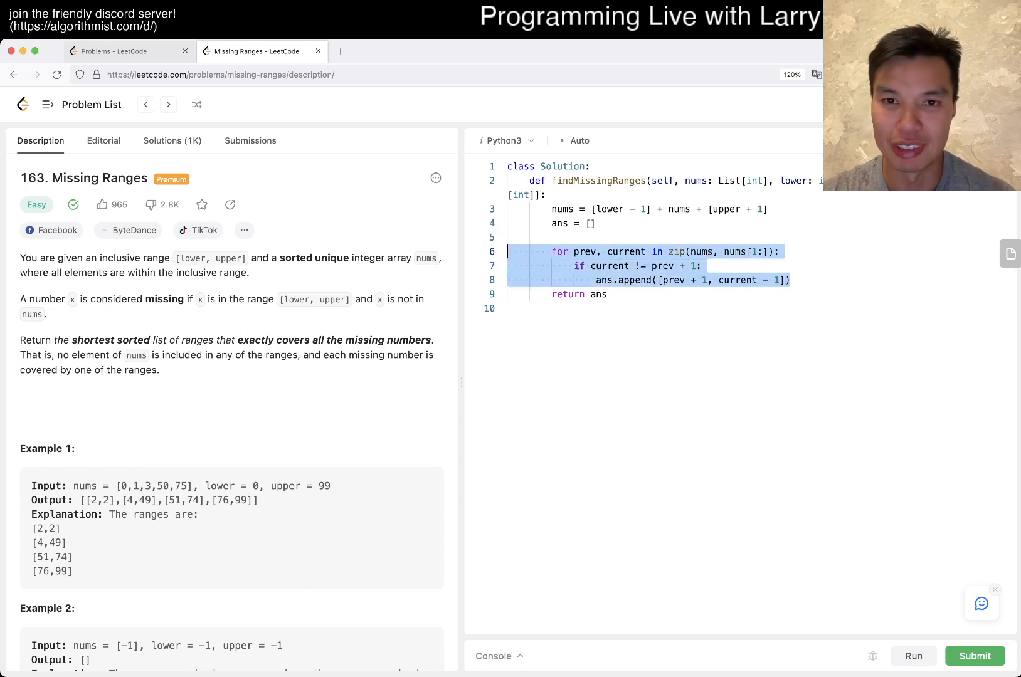
left_click(579, 252)
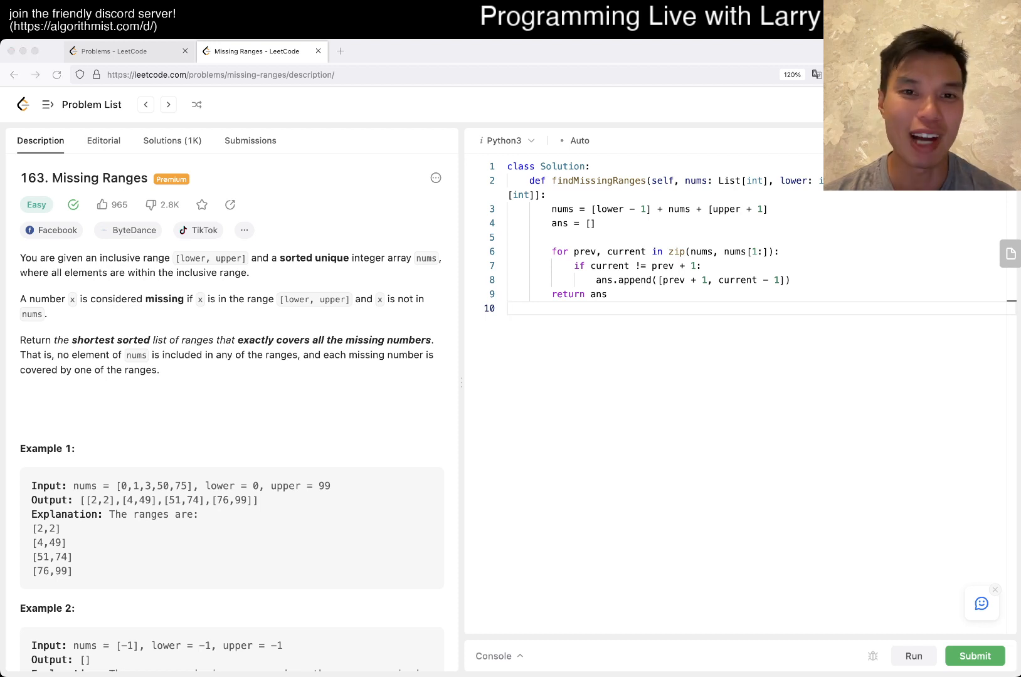
left_click(509, 308)
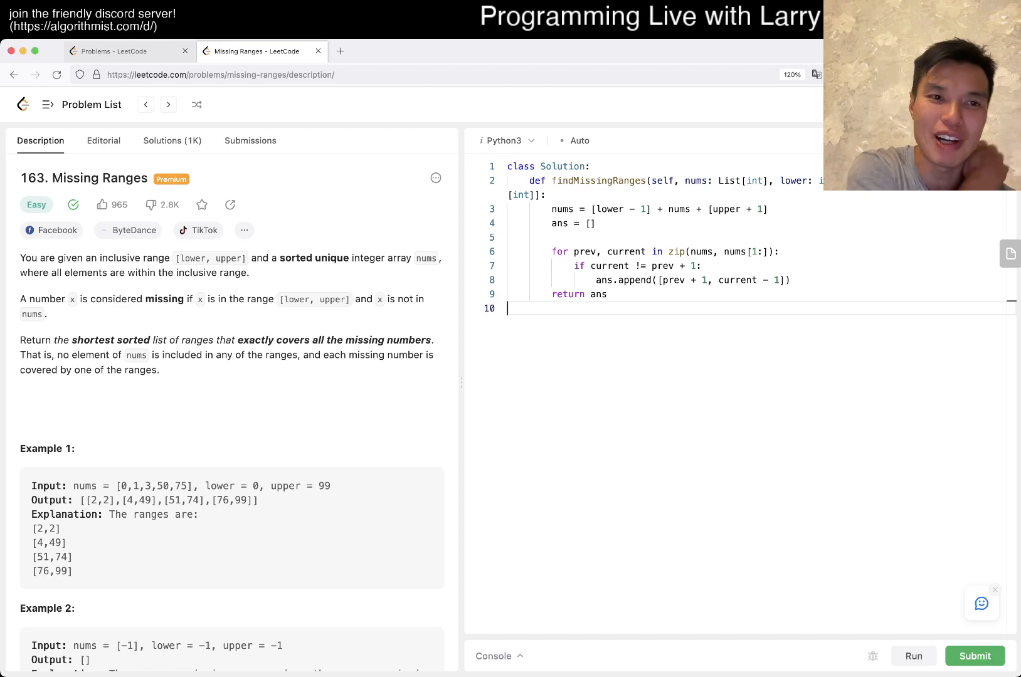